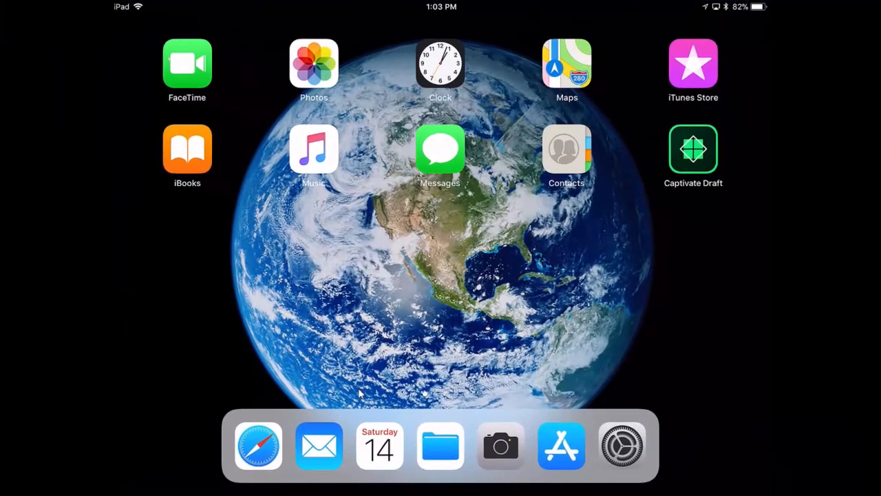
# - Launch Captivate Draft from the iPad home screen and show its Settings page
pyautogui.click(694, 149)
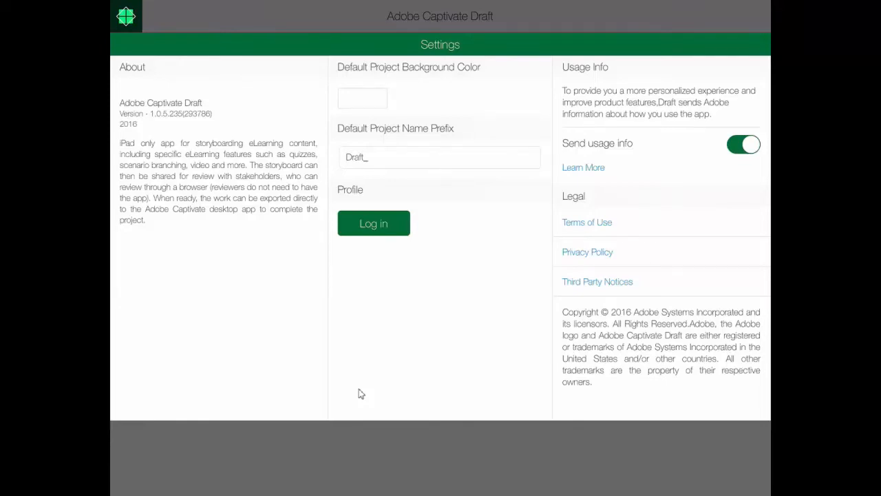
# - Log in with the Adobe ID password and return to the storyboard gallery
pyautogui.click(373, 222)
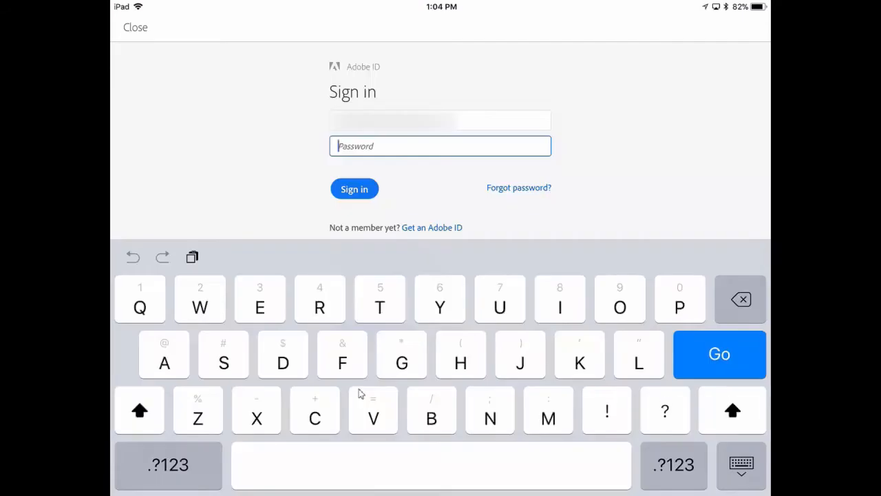
pyautogui.write('password')
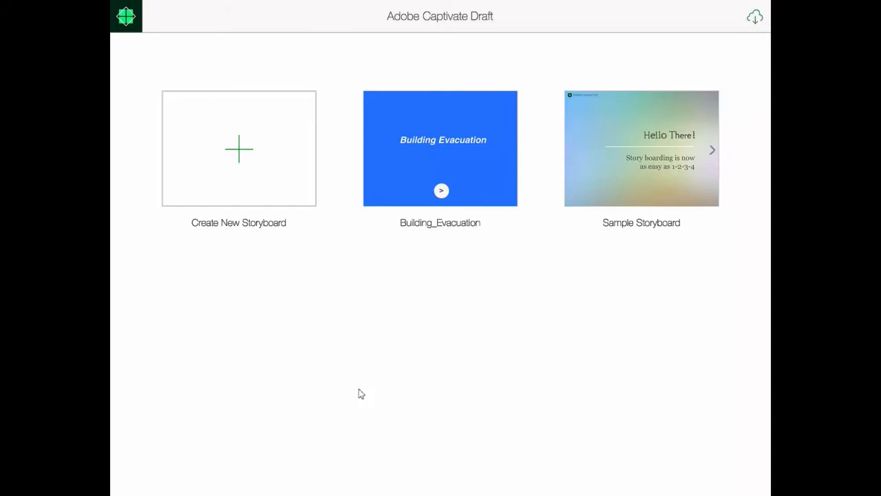
# - Upload the Building_Evacuation storyboard to Creative Cloud
pyautogui.click(440, 148)
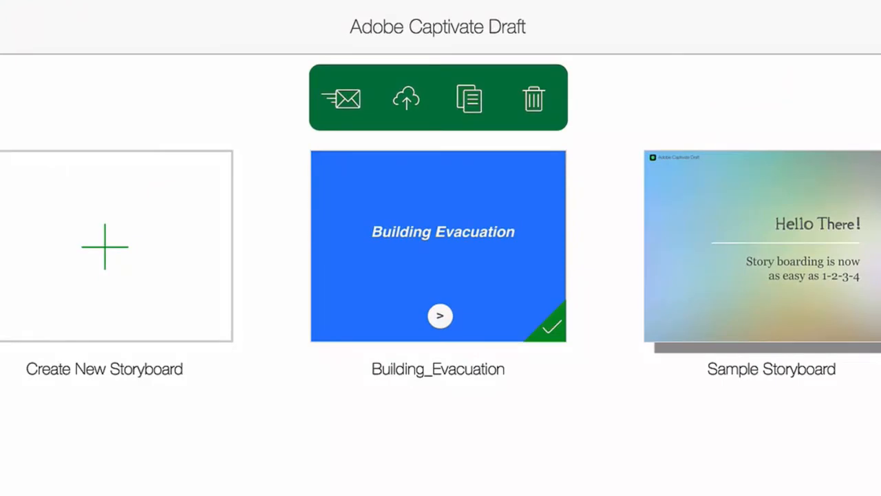
pyautogui.click(344, 98)
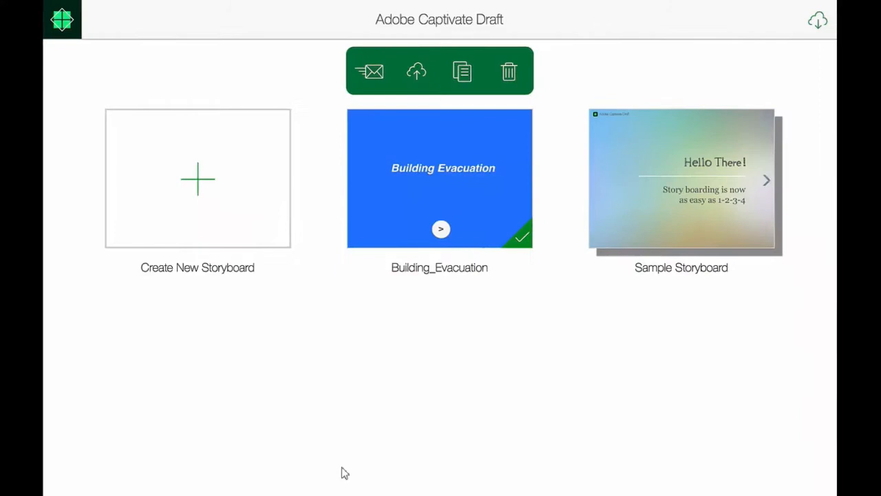
# - In Captivate 2017, choose New > From Adobe Captivate Draft
pyautogui.click(462, 70)
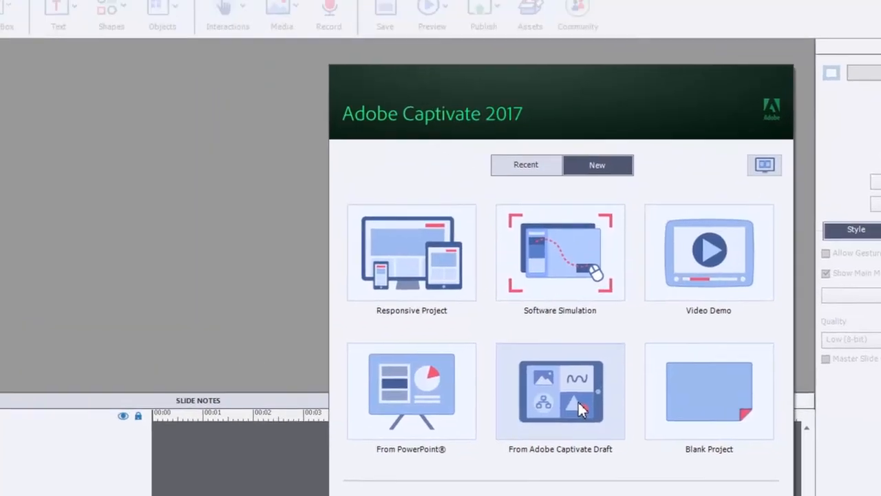
pyautogui.click(560, 391)
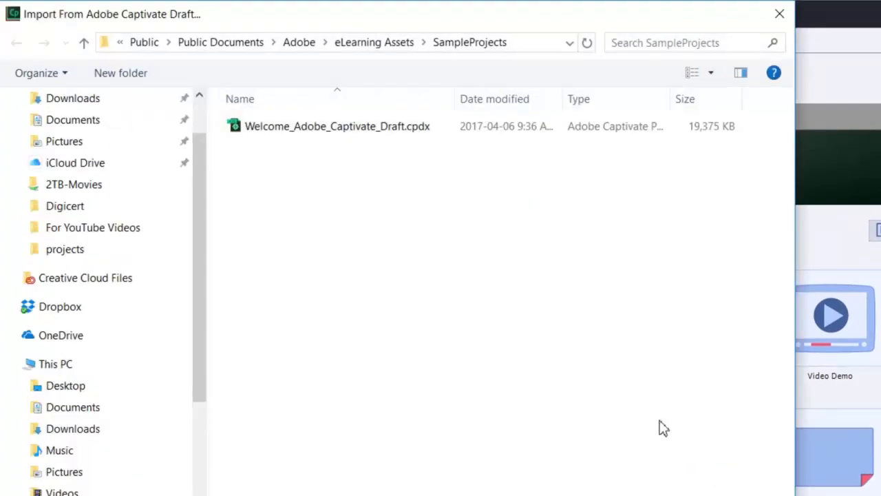
# - Open Building_Evacuation.cpdx from Creative Cloud Files > CaptivateDrafts > projects
pyautogui.click(86, 278)
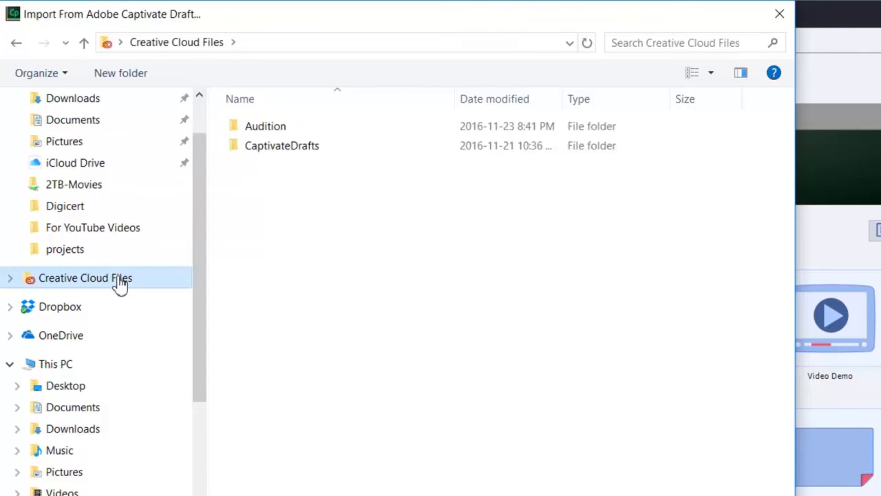
pyautogui.moveTo(220, 256)
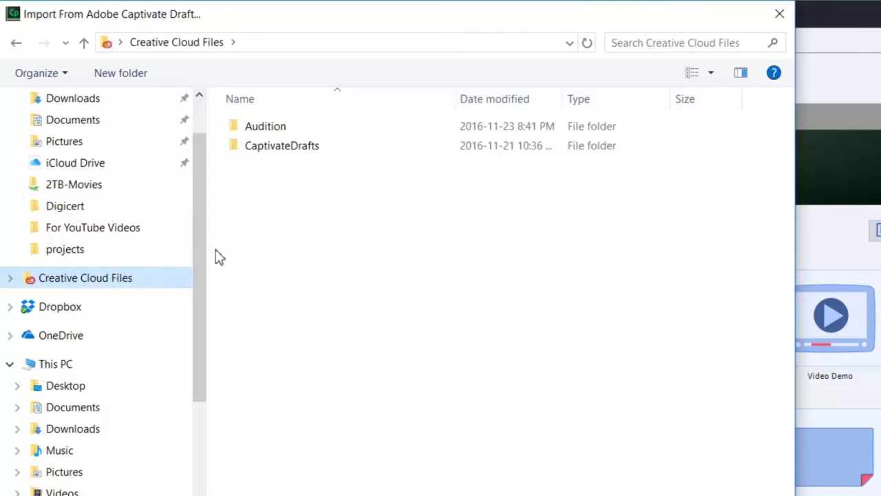
pyautogui.moveTo(320, 150)
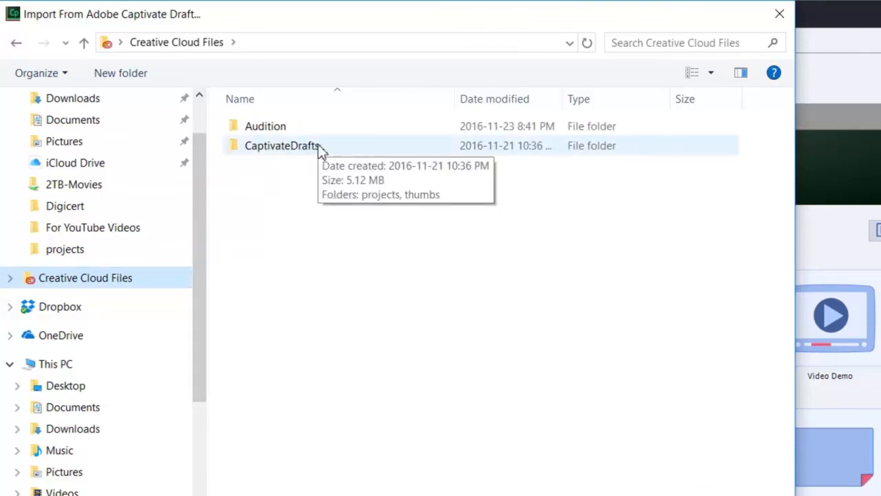
pyautogui.doubleClick(281, 145)
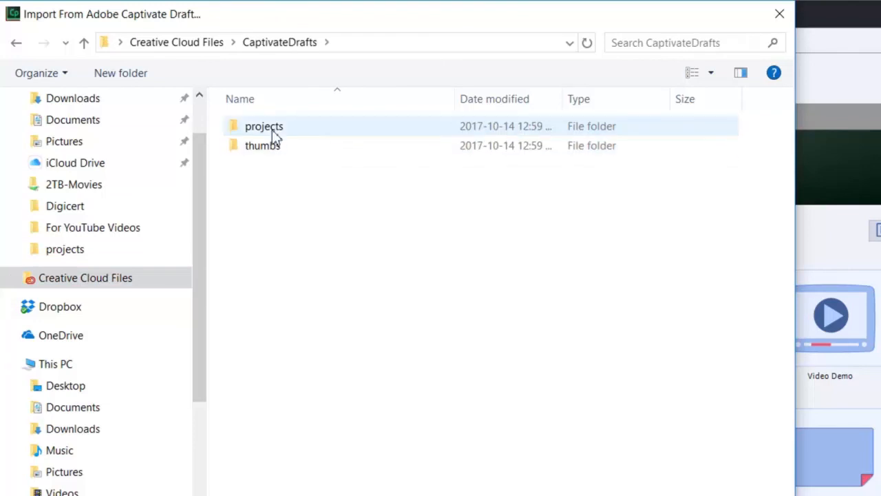
pyautogui.doubleClick(264, 126)
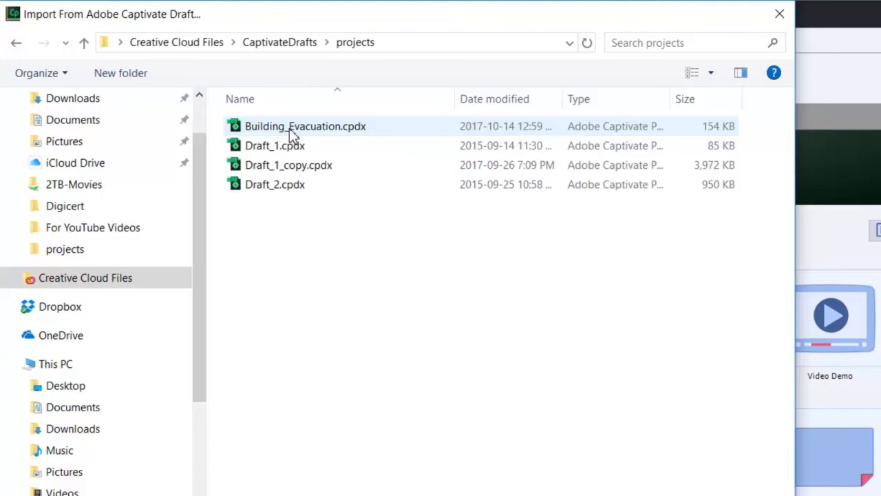
pyautogui.moveTo(319, 136)
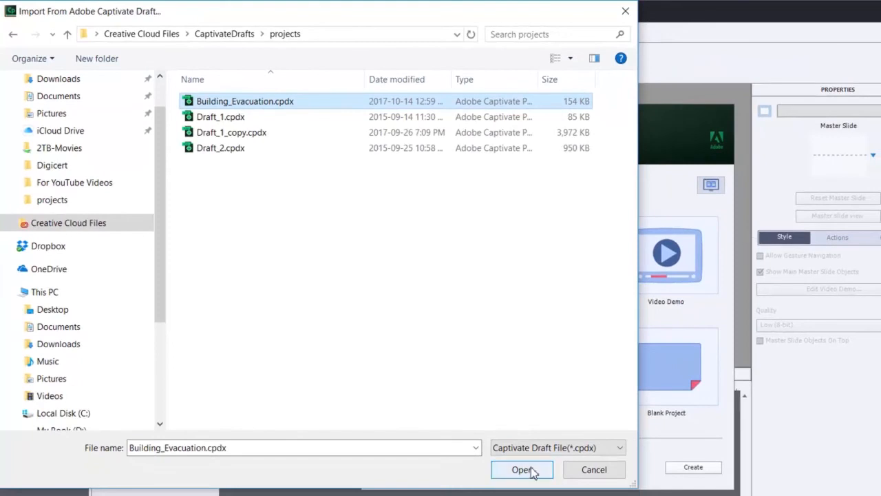
pyautogui.click(522, 469)
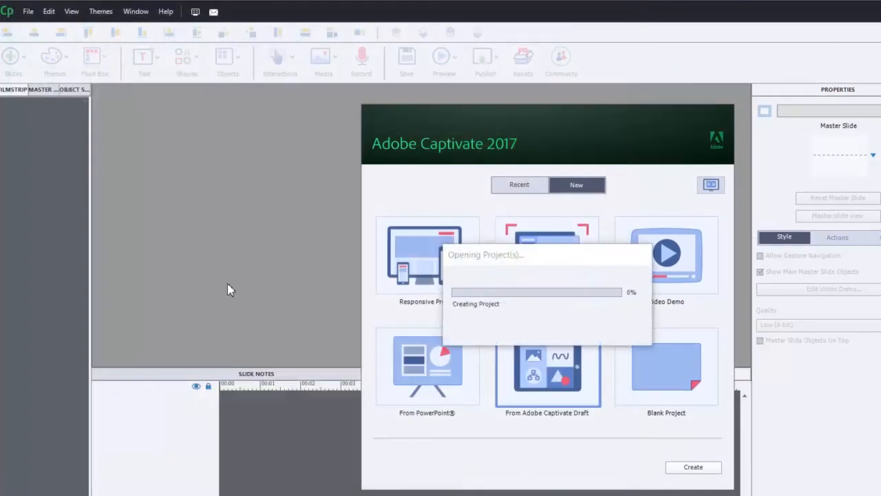